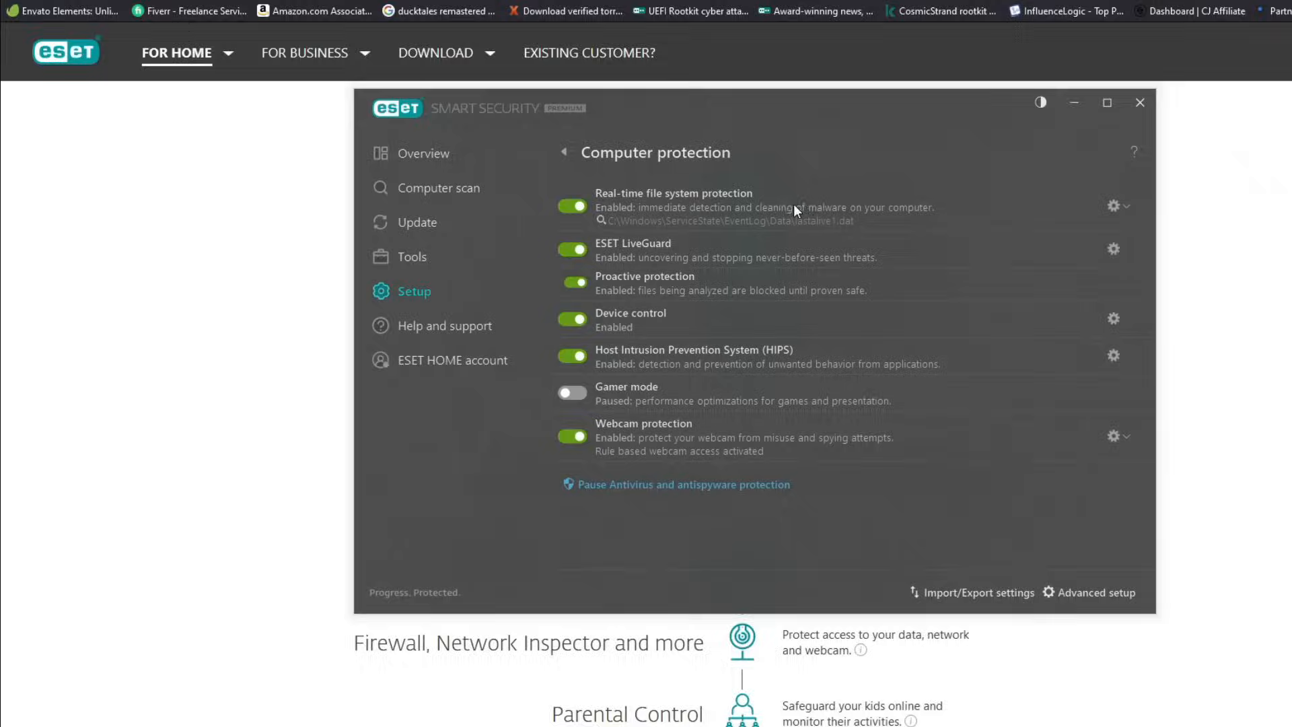
- Start a custom Computer scan to show the In-depth scan profile's target list
{"action": "left_click", "coordinate": [438, 187]}
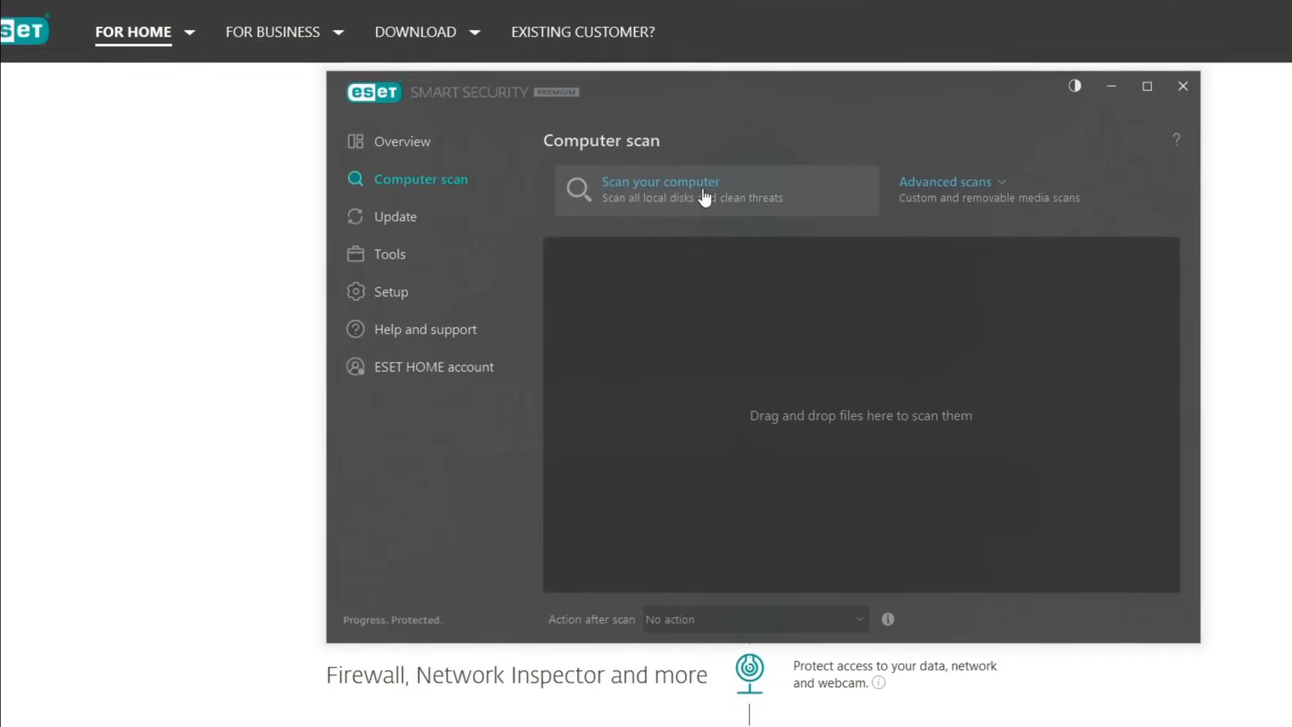
{"action": "left_click", "coordinate": [946, 182]}
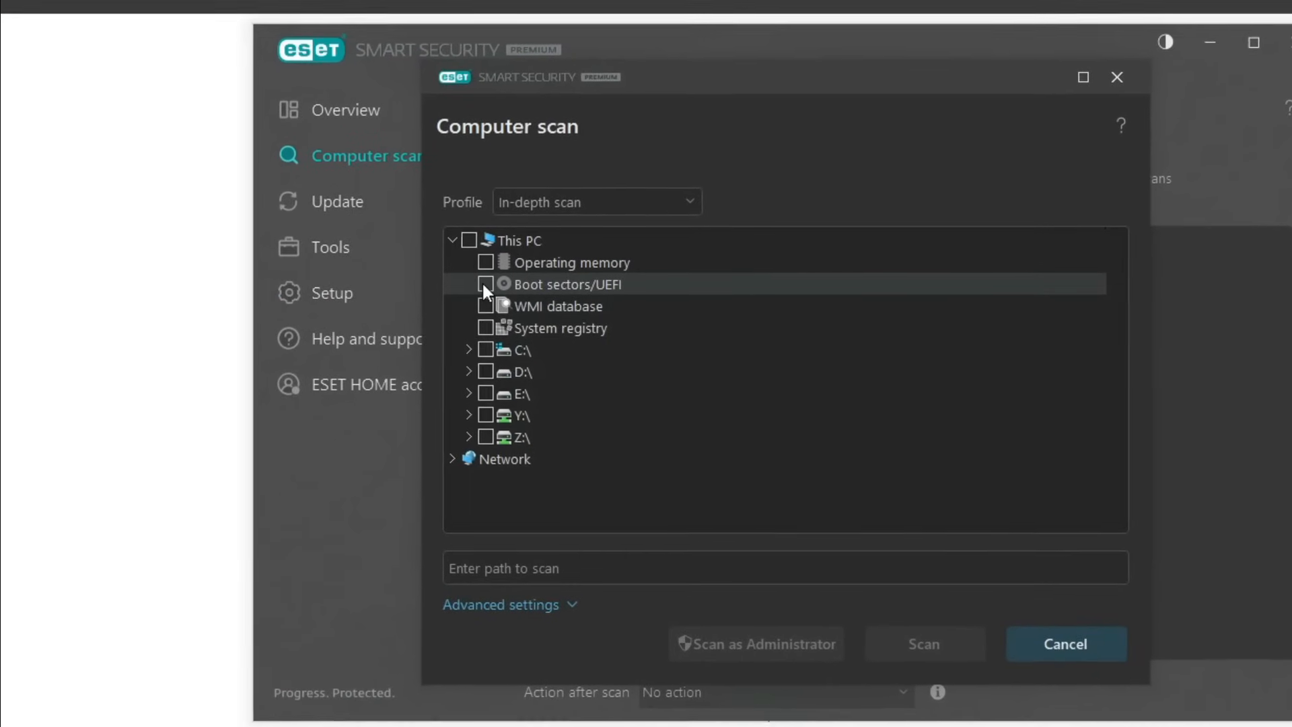
{"action": "left_click", "coordinate": [485, 283]}
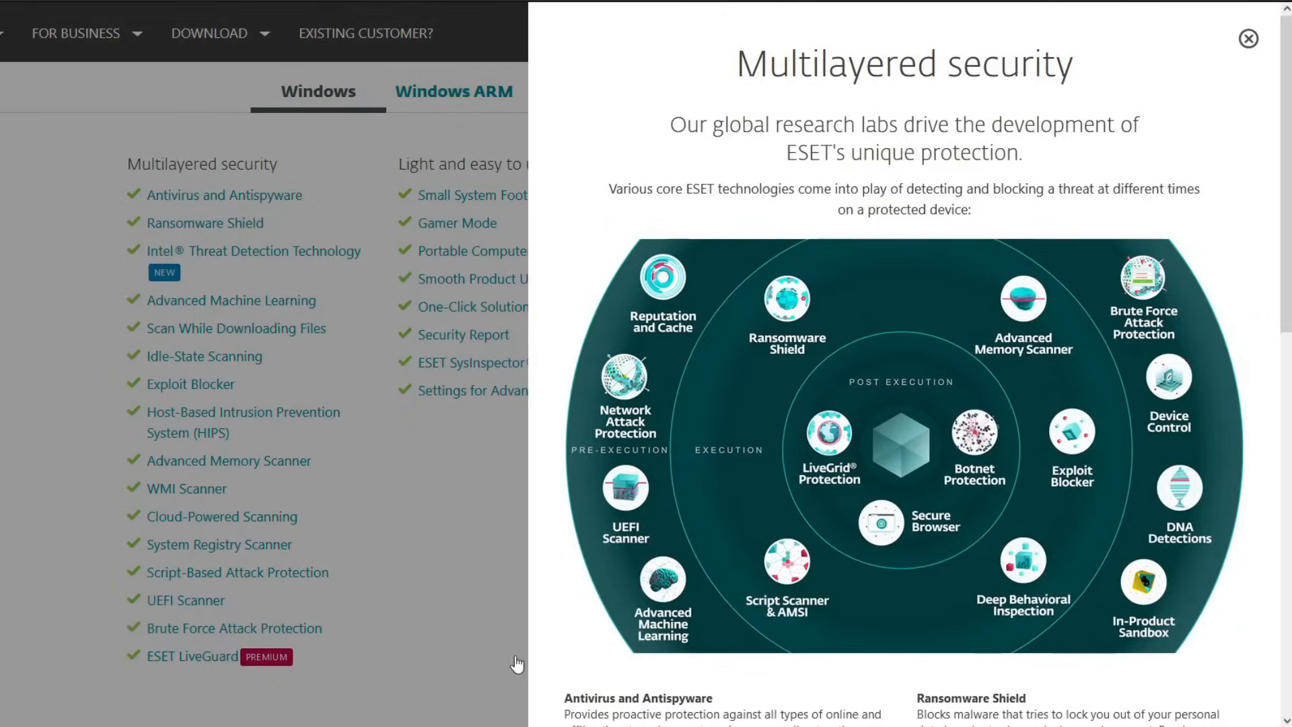
- Scroll through feature descriptions from Exploit Blocker and WMI Scanner to ESET LiveGuard
{"action": "scroll", "scroll_direction": "down", "scroll_amount": 3}
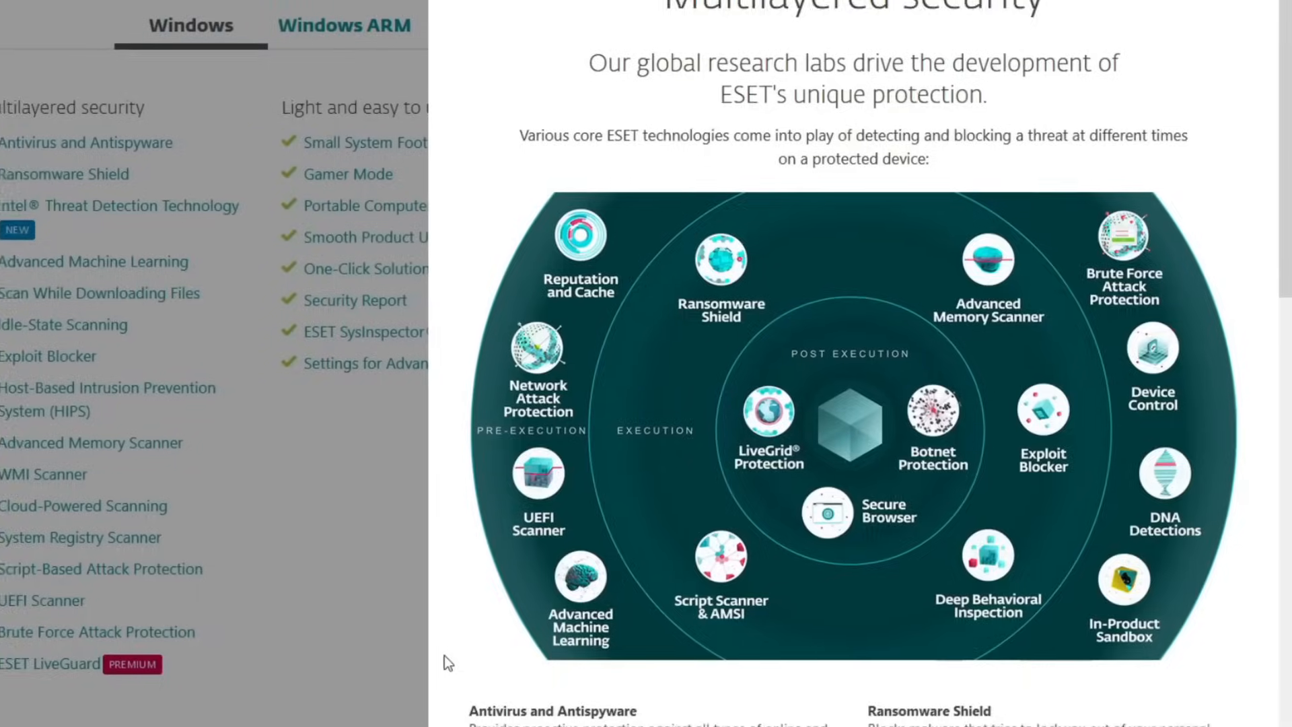
{"action": "scroll", "scroll_direction": "down", "scroll_amount": 3}
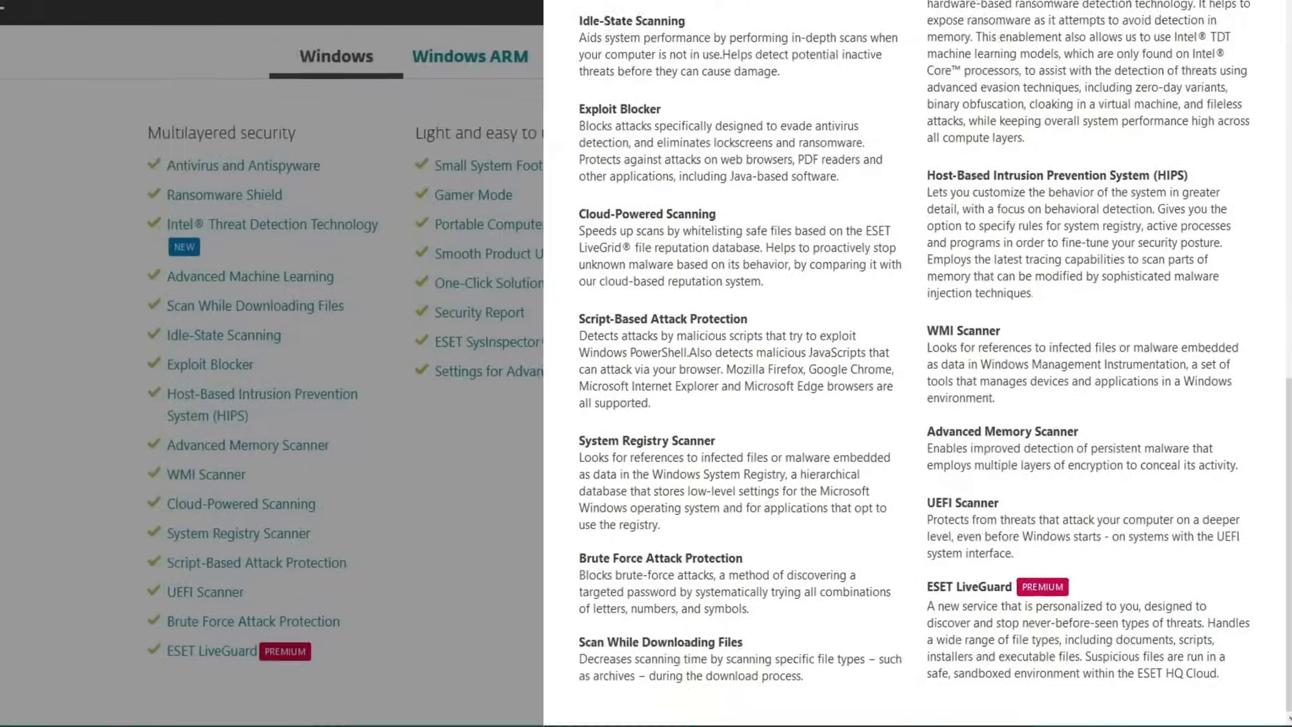
- Scroll to the Deals for home cards offering 15% off Smart Security Premium and Cyber Security Pro
{"action": "scroll", "scroll_direction": "down", "scroll_amount": 3}
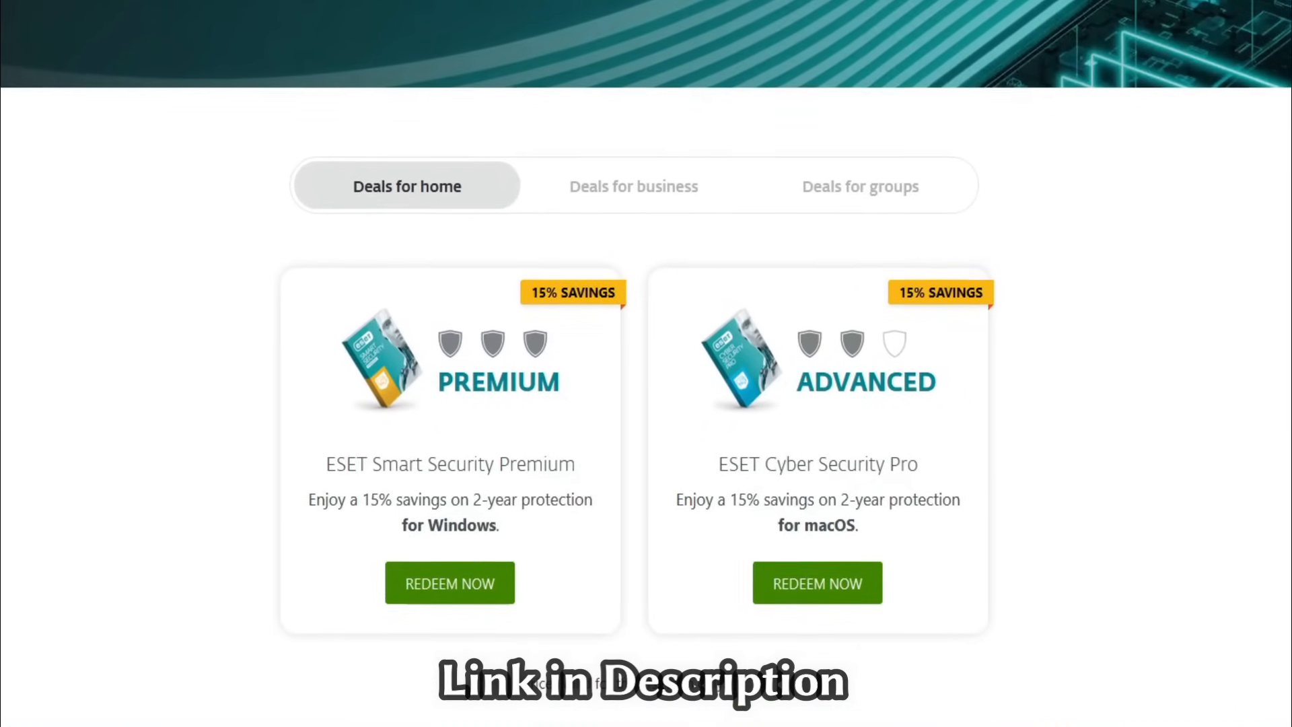
{"action": "scroll", "scroll_direction": "up", "scroll_amount": 3}
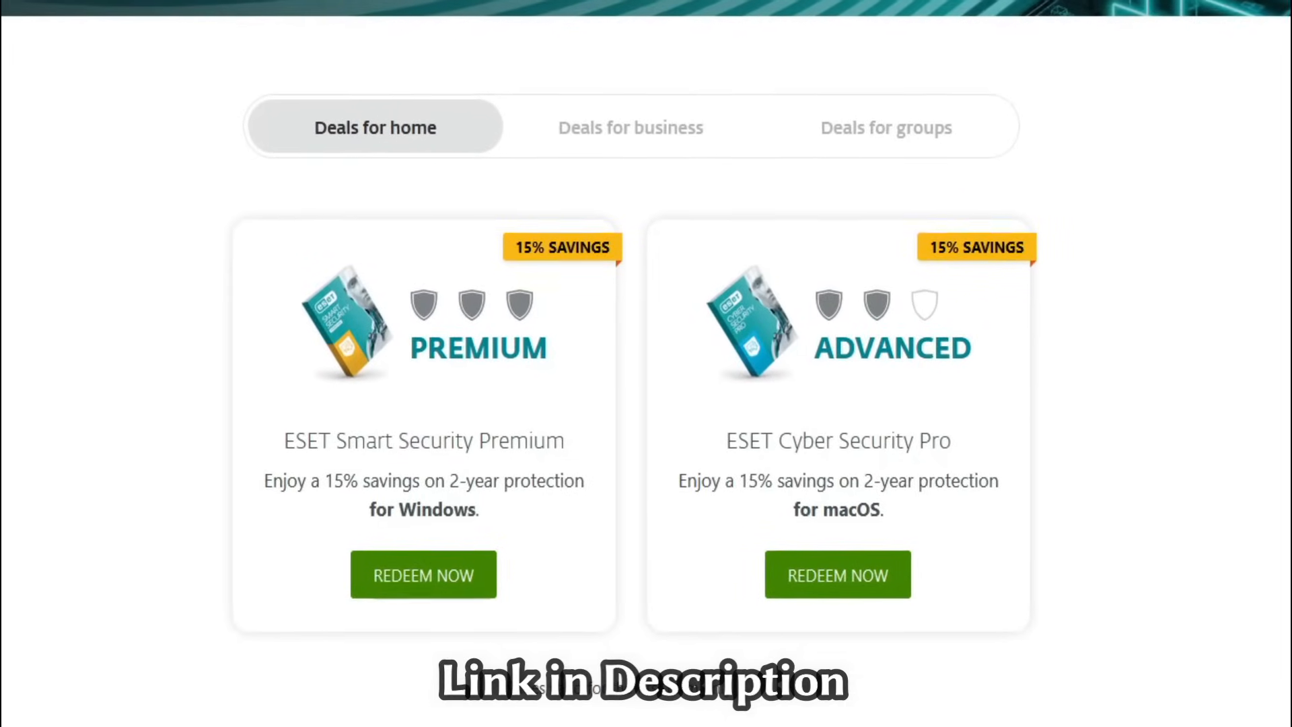